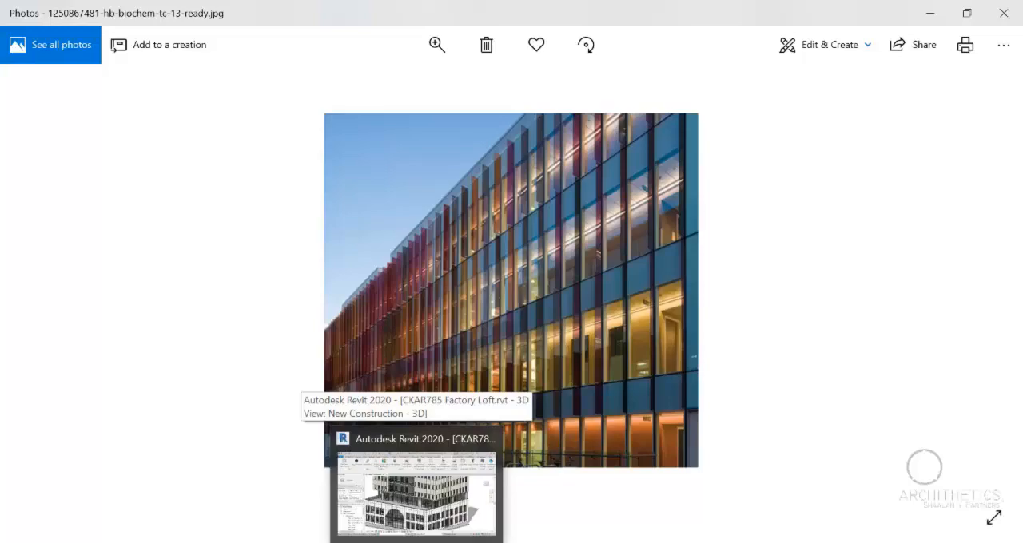
- Switch from the facade photo in Photos to the Factory Loft 3D view in Revit
{"action": "left_click", "coordinate": [415, 494]}
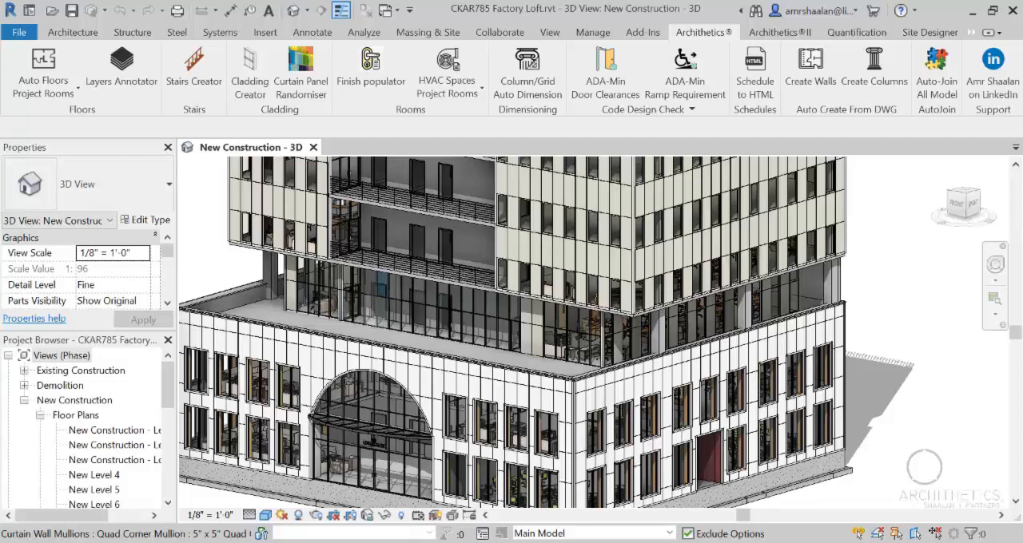
{"action": "left_click", "coordinate": [339, 315]}
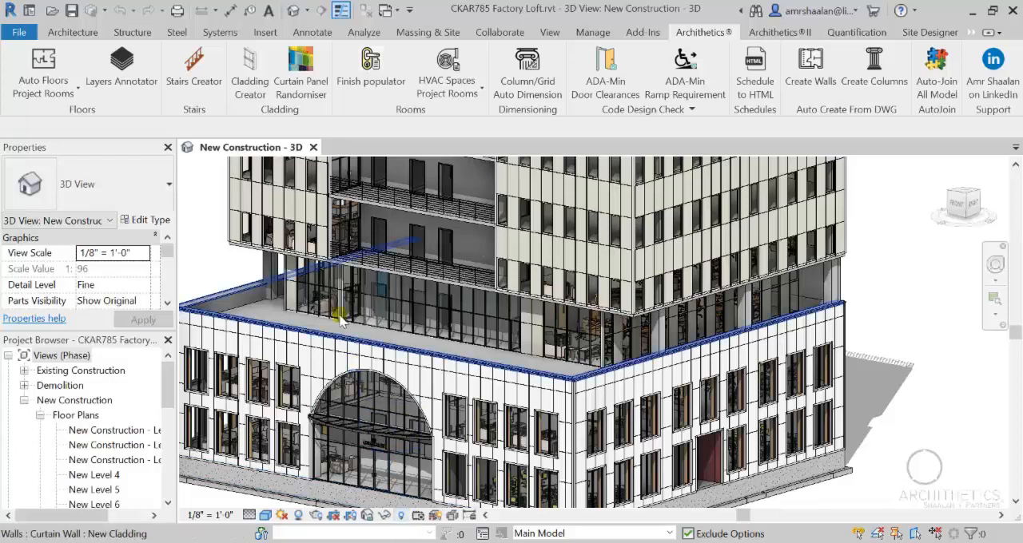
{"action": "mouse_move", "coordinate": [301, 72]}
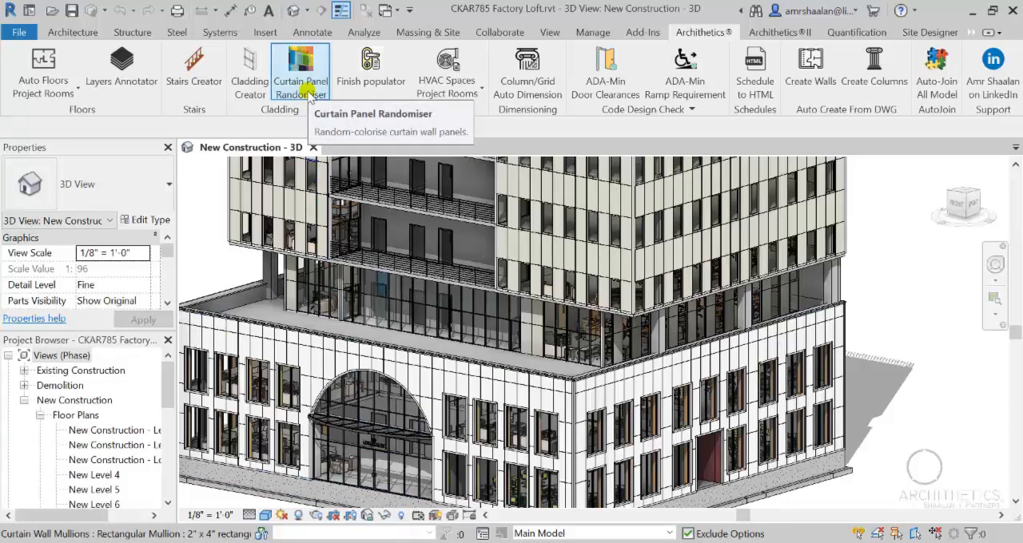
- Run Curtain Panel Randomiser with material class Glass and type parameter 'Material'
{"action": "left_click", "coordinate": [300, 68]}
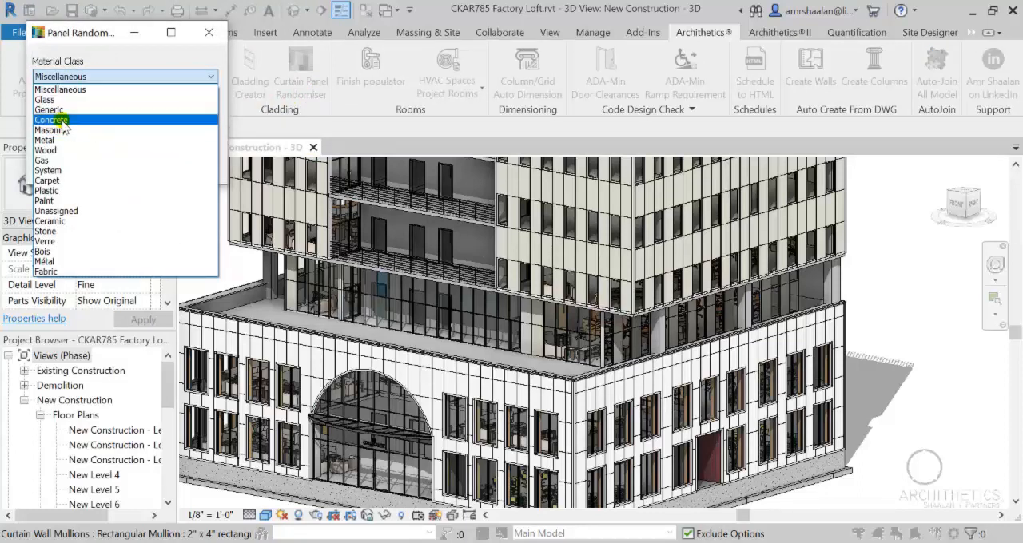
{"action": "left_click", "coordinate": [46, 99]}
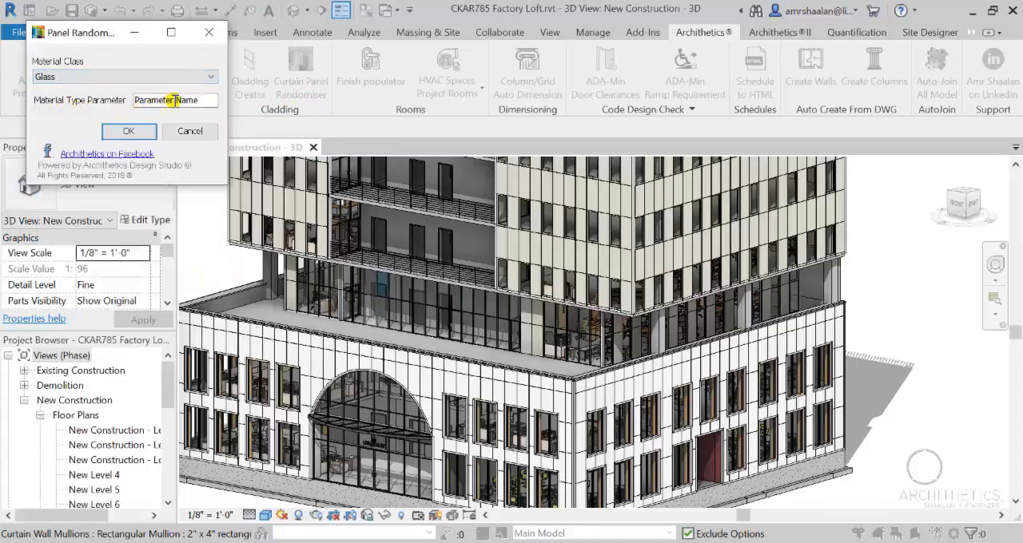
{"action": "left_click", "coordinate": [175, 100]}
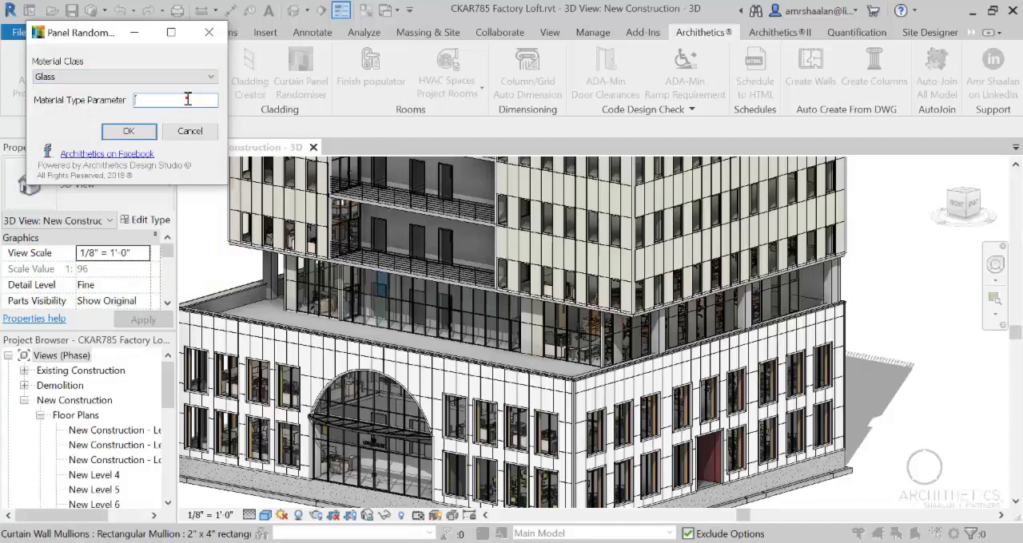
{"action": "mouse_move", "coordinate": [190, 99]}
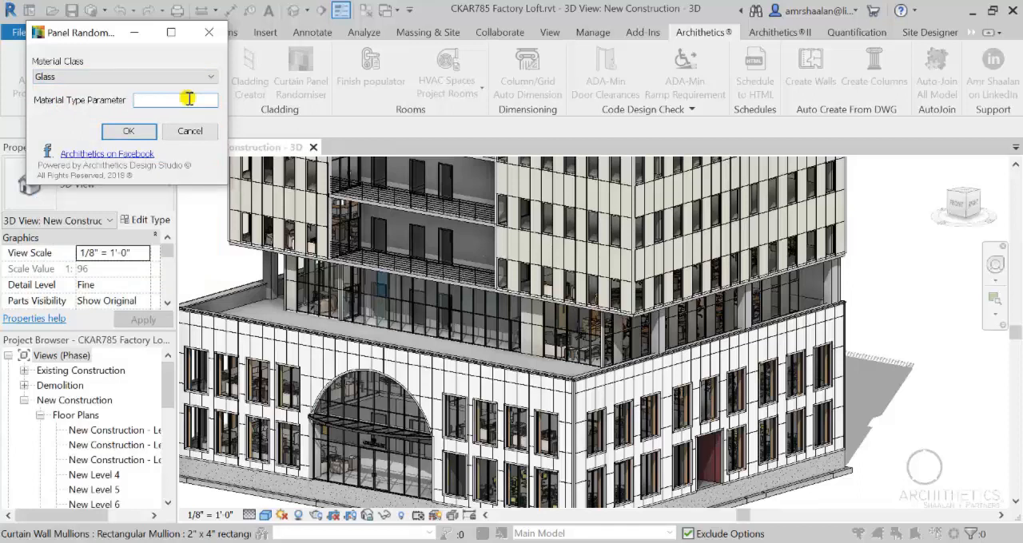
{"action": "type", "text": "Material"}
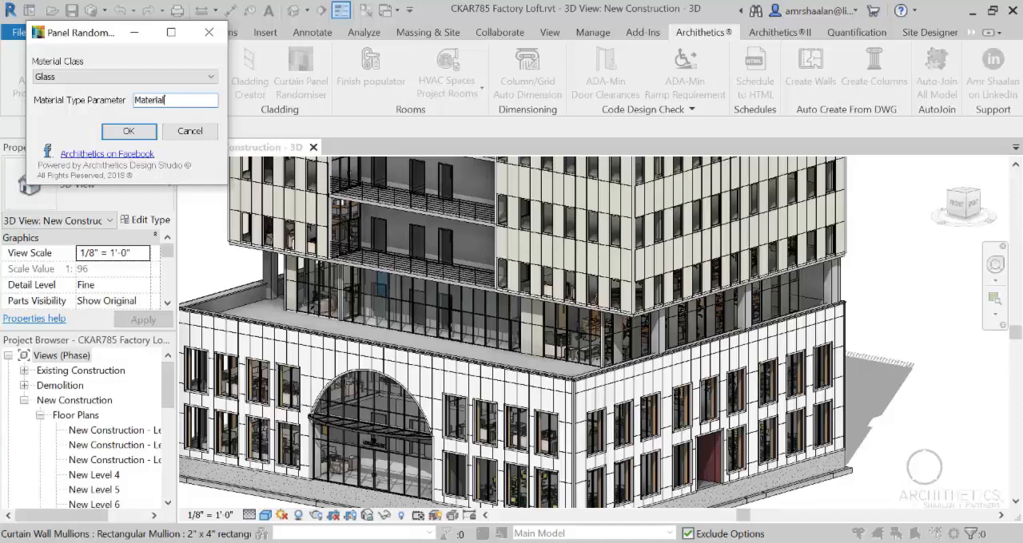
{"action": "left_click", "coordinate": [128, 131]}
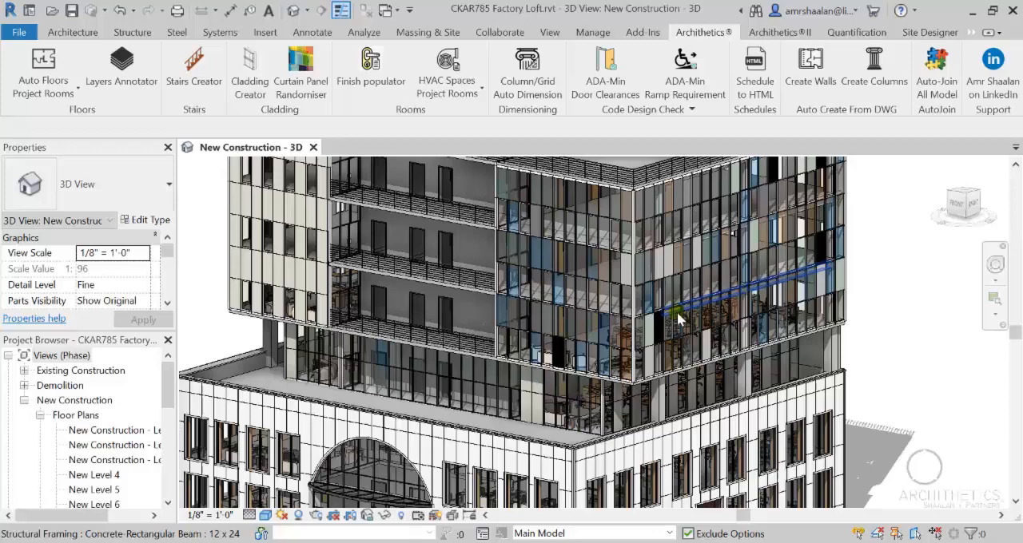
- Orbit the model to inspect the tower's randomly tinted glass panels
{"action": "left_click_drag", "start_coordinate": [679, 319], "coordinate": [875, 375]}
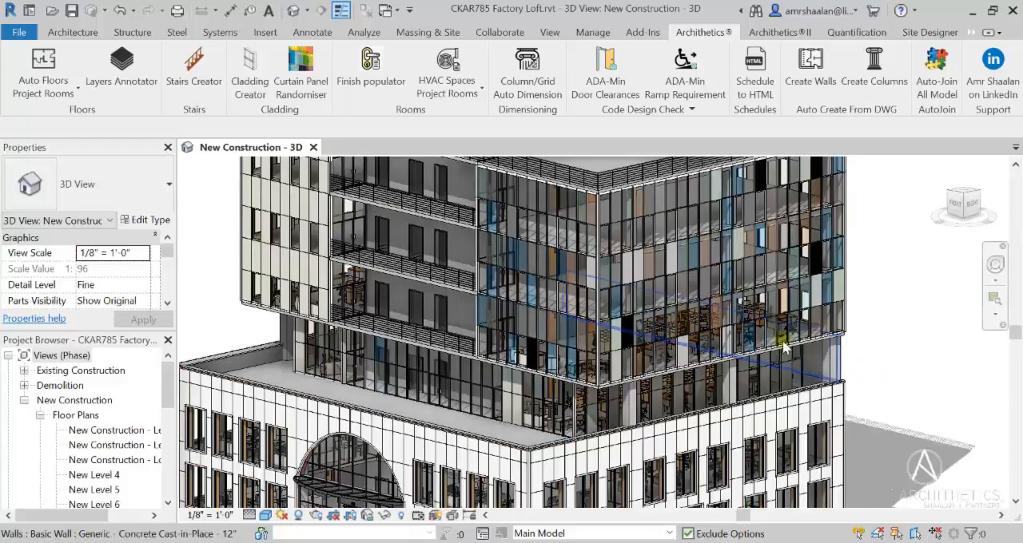
- Rerun Curtain Panel Randomiser with Glass class and 'Material' parameter to start picking walls
{"action": "left_click", "coordinate": [301, 72]}
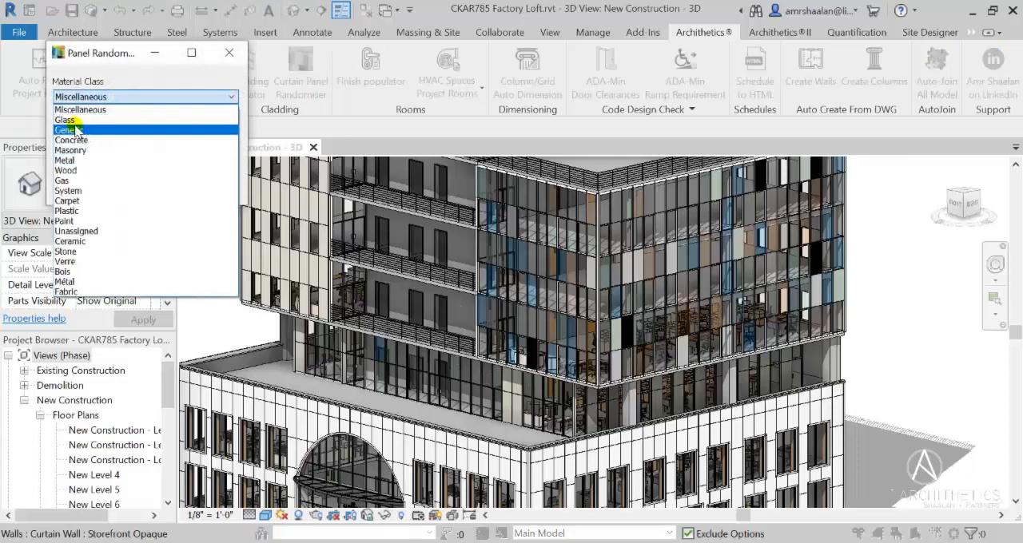
{"action": "left_click", "coordinate": [66, 120]}
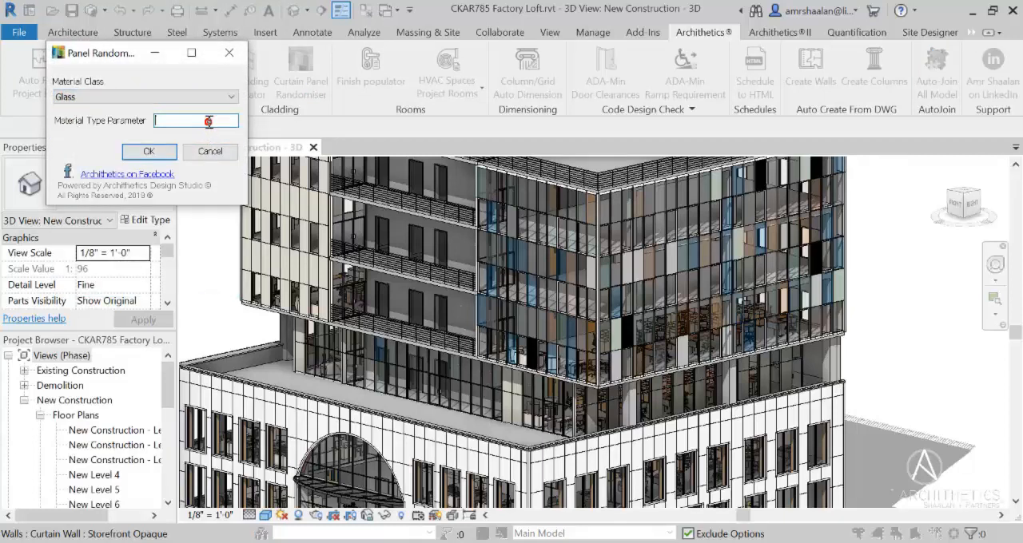
{"action": "type", "text": "Material"}
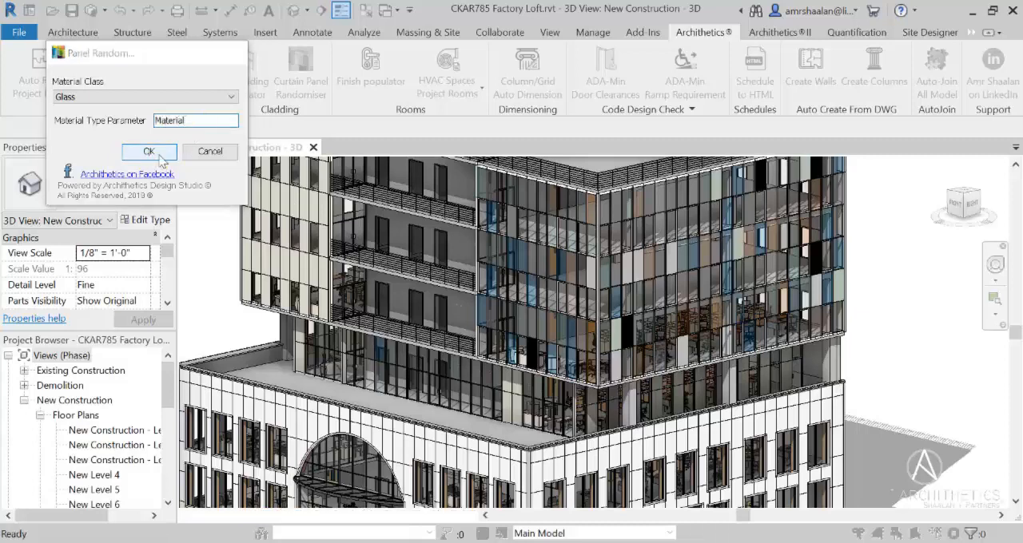
{"action": "left_click", "coordinate": [149, 152]}
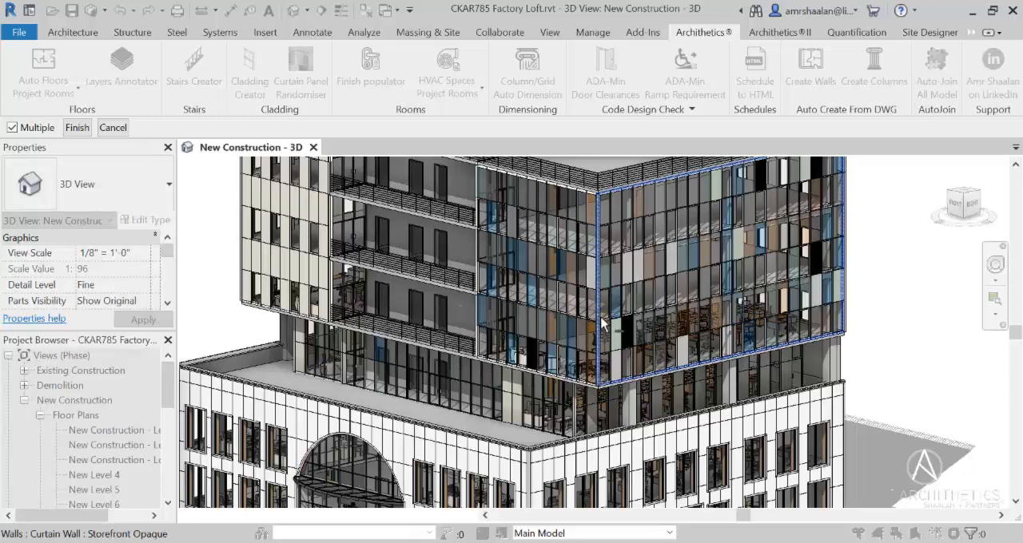